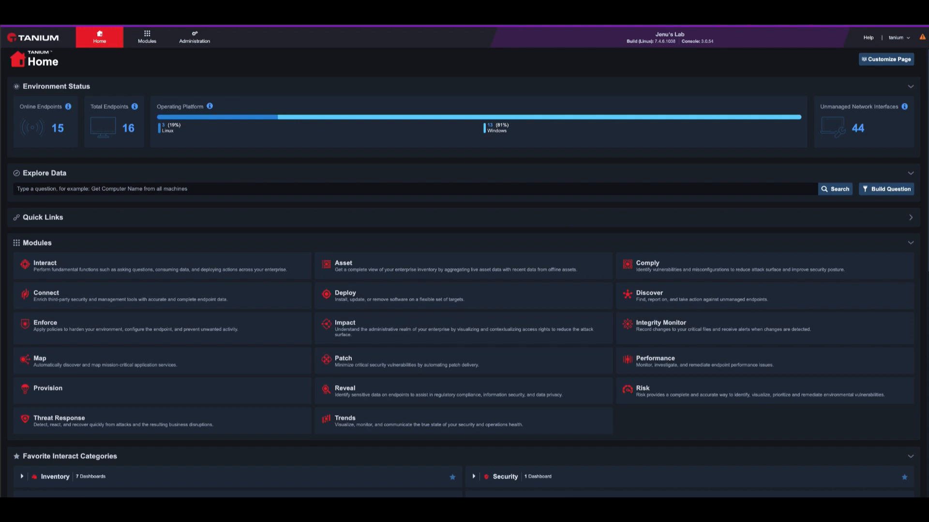
pyautogui.moveTo(558, 195)
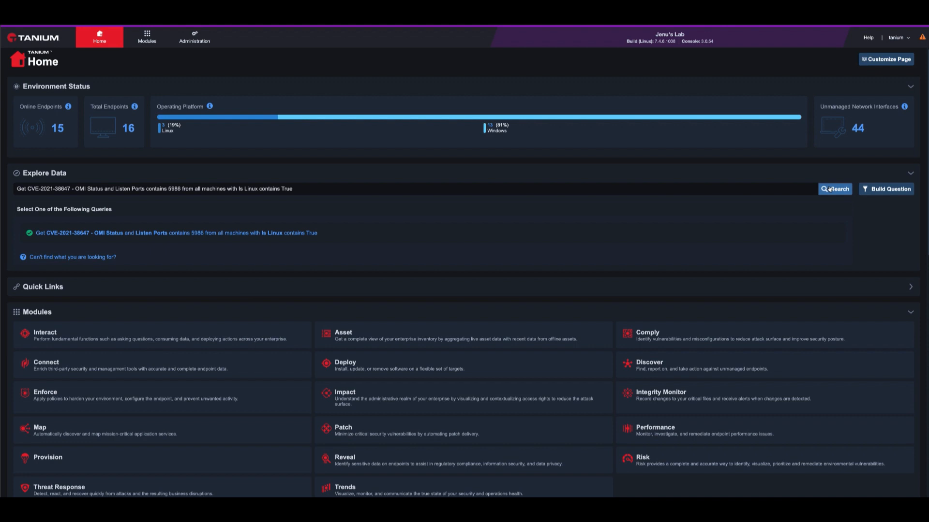
# Step: Run the suggested CVE-2021-38647 OMI Status query for Linux machines listening on port 5986
pyautogui.click(835, 189)
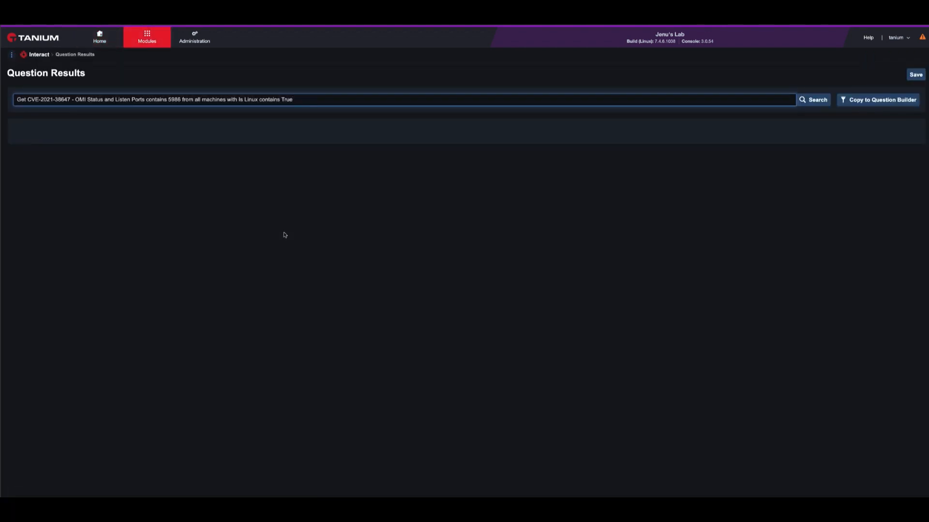
# Step: Select the result row showing OMI 1.6.3.0 Installed and Vulnerable
pyautogui.click(814, 100)
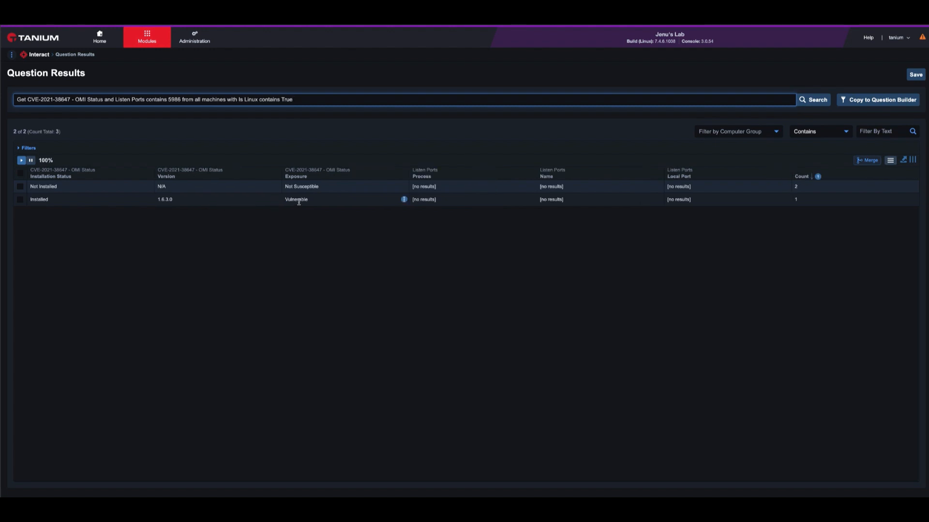
pyautogui.moveTo(25, 206)
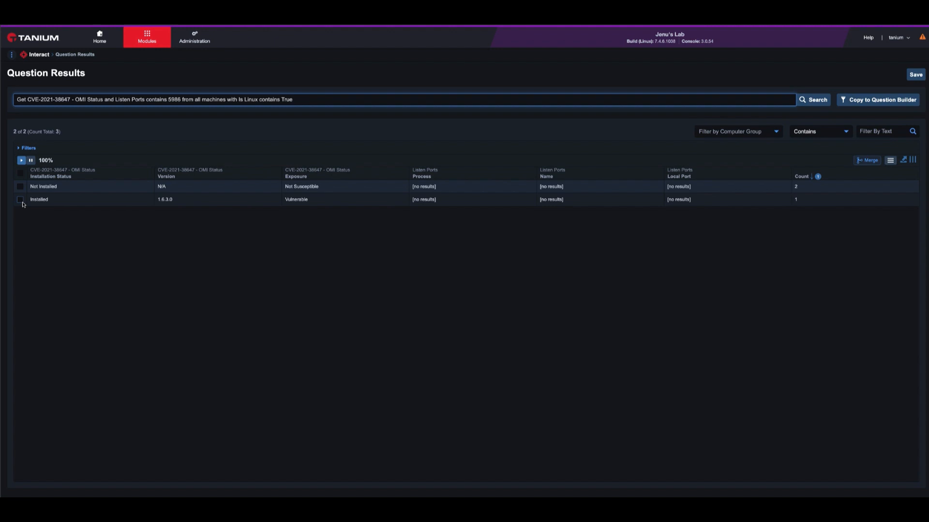
pyautogui.click(20, 200)
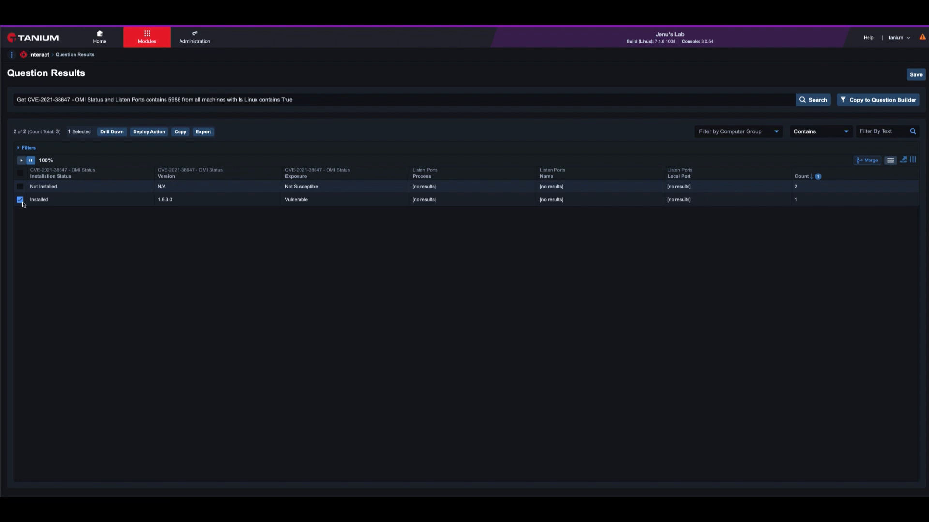
# Step: Deploy the 'OMSAgent Upgrade for Linux' package to the selected vulnerable machine
pyautogui.click(148, 132)
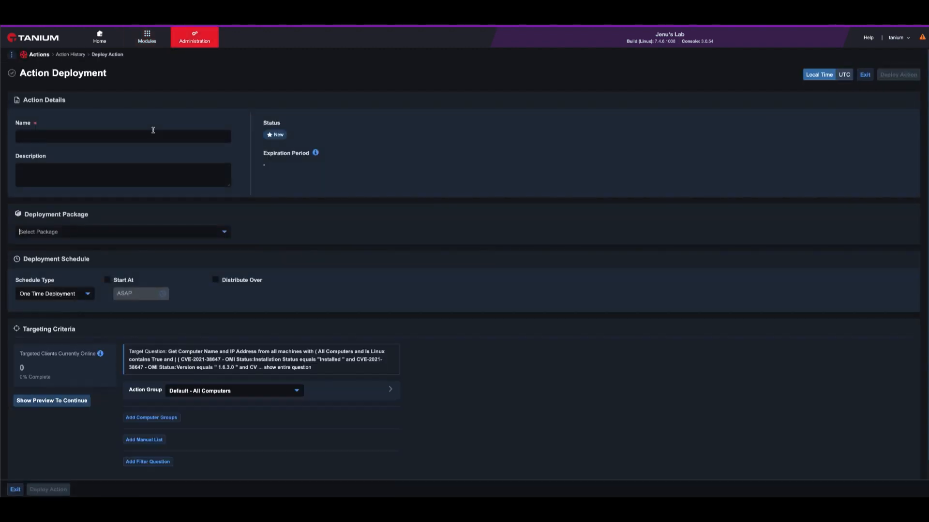
pyautogui.write('oms')
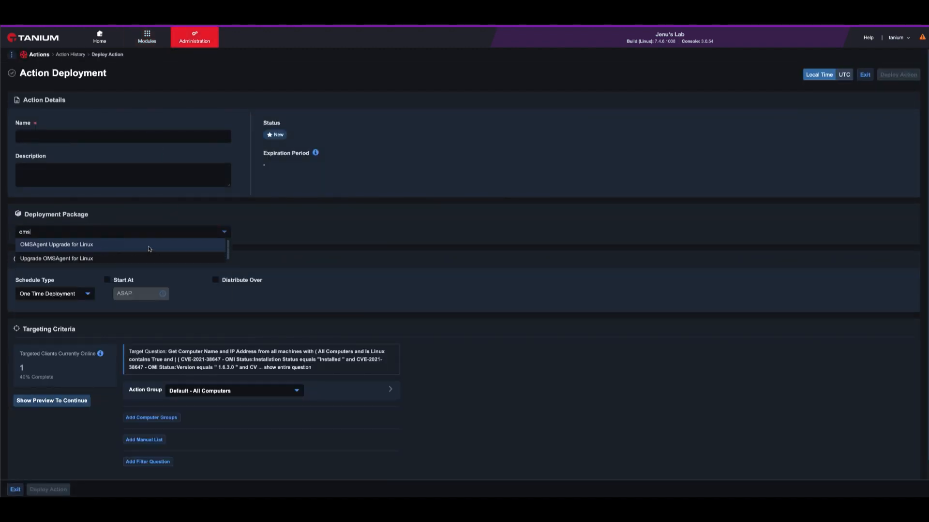
pyautogui.click(52, 401)
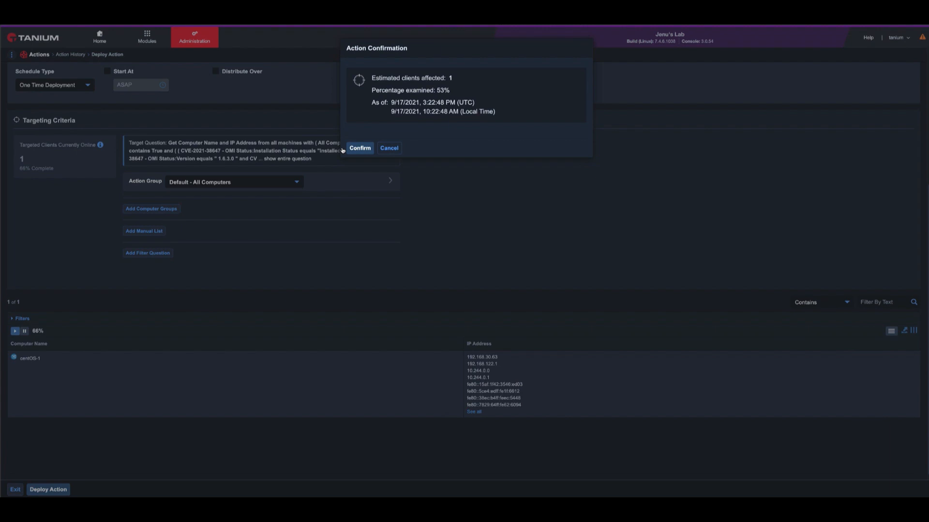
pyautogui.click(359, 148)
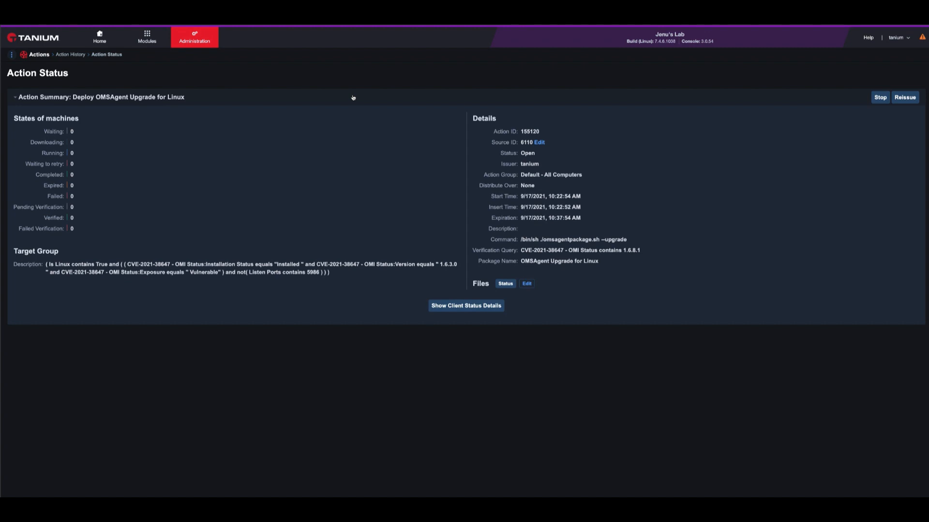
pyautogui.moveTo(63, 151)
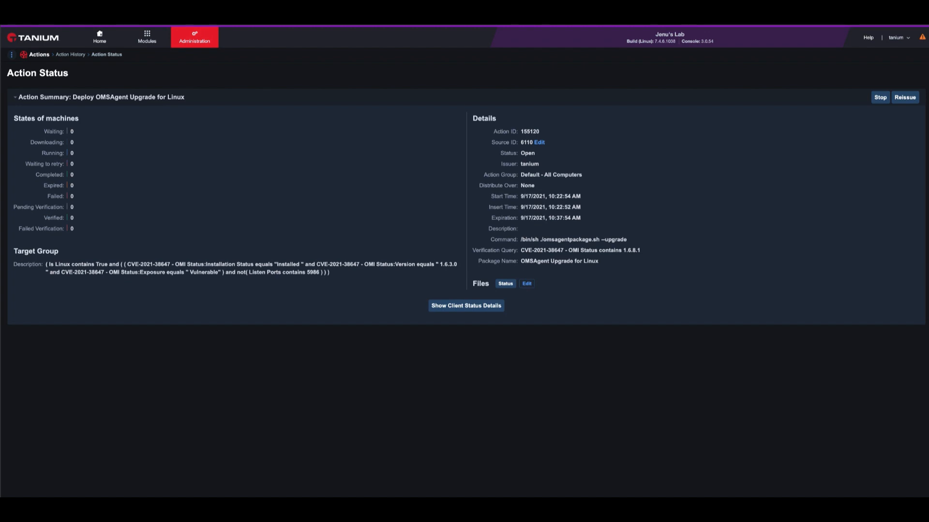
# Step: Show client status details to confirm centOS-1 reports Succeeded
pyautogui.click(465, 306)
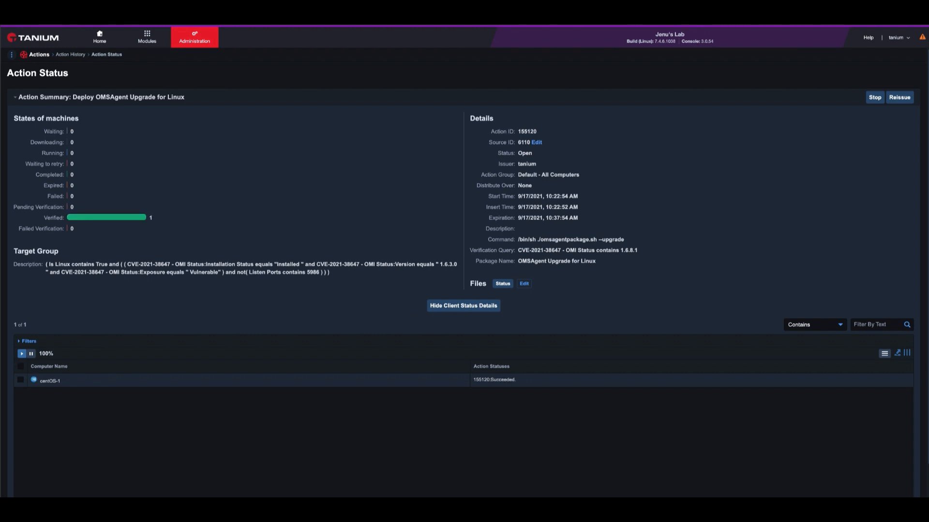
pyautogui.moveTo(100, 37)
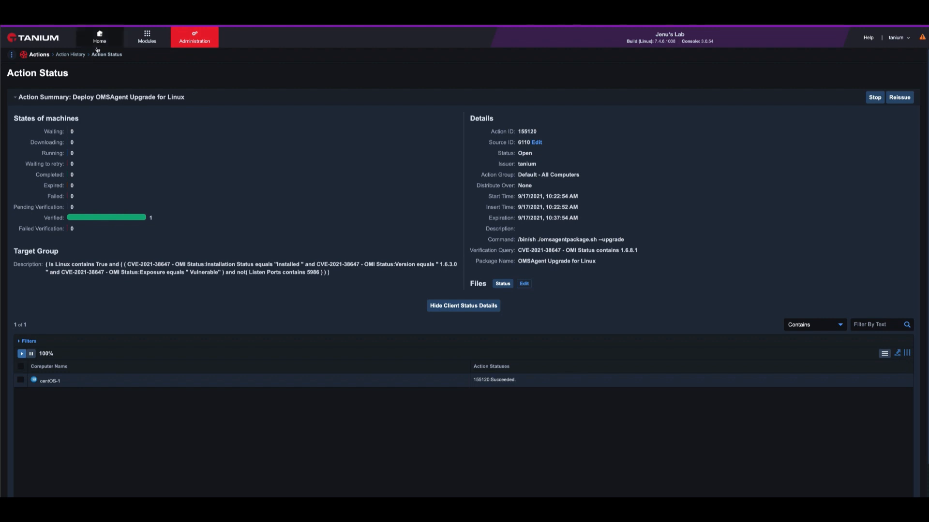
# Step: Return Home and rerun the CVE-2021-38647 OMI Status question, showing 1.6.6.1 Not Susceptible
pyautogui.click(99, 37)
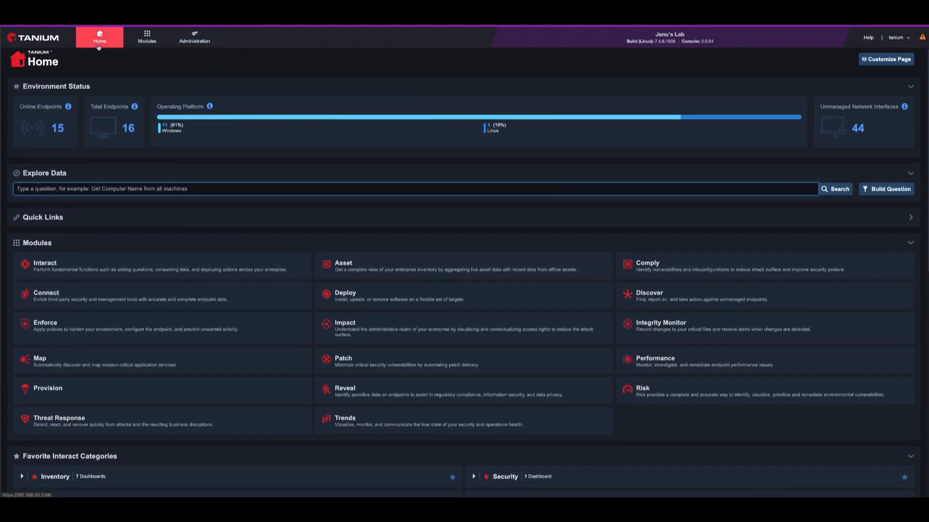
pyautogui.moveTo(106, 50)
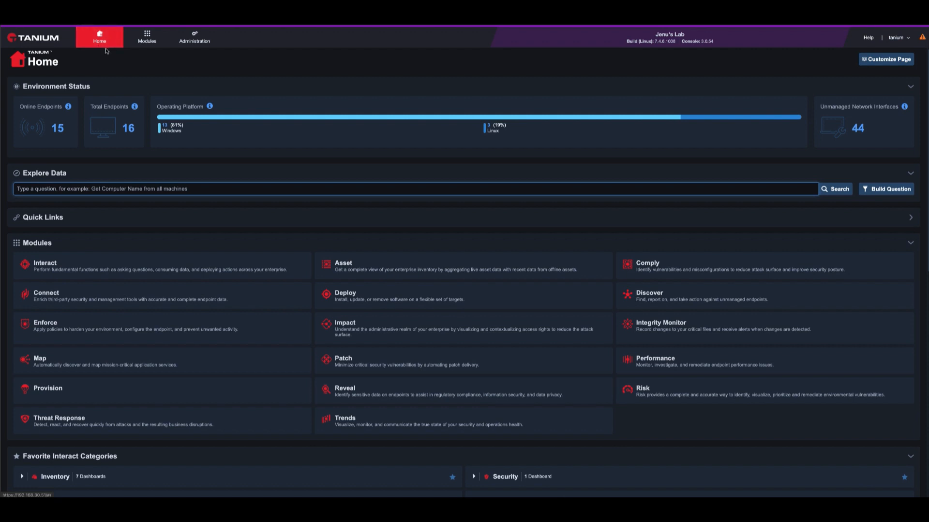
pyautogui.moveTo(144, 188)
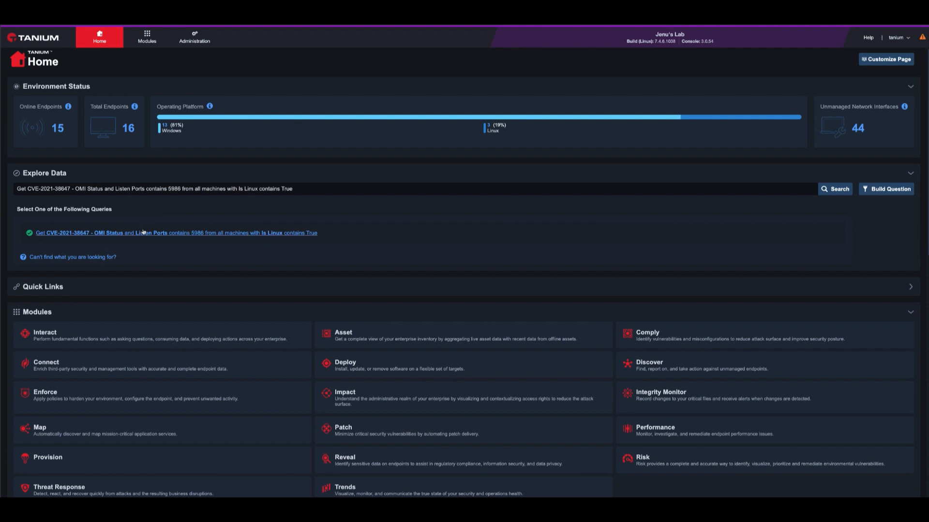
pyautogui.click(176, 232)
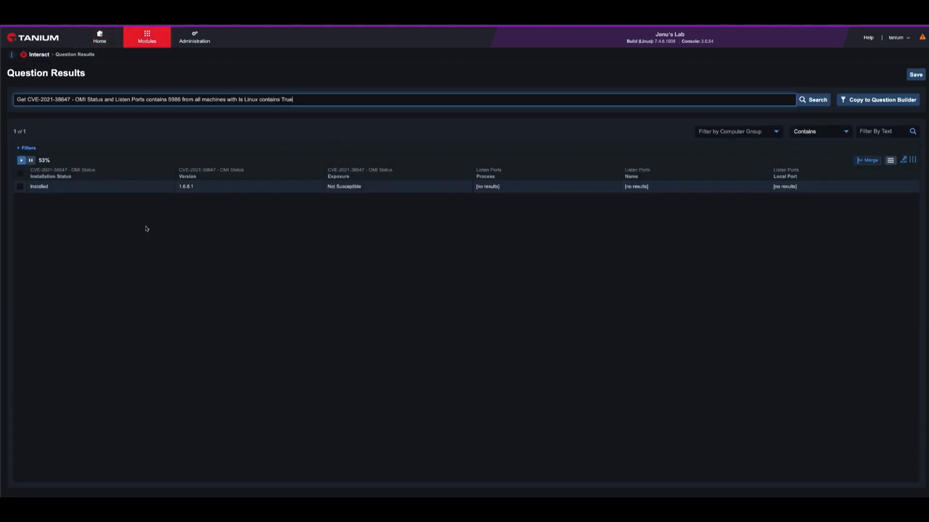